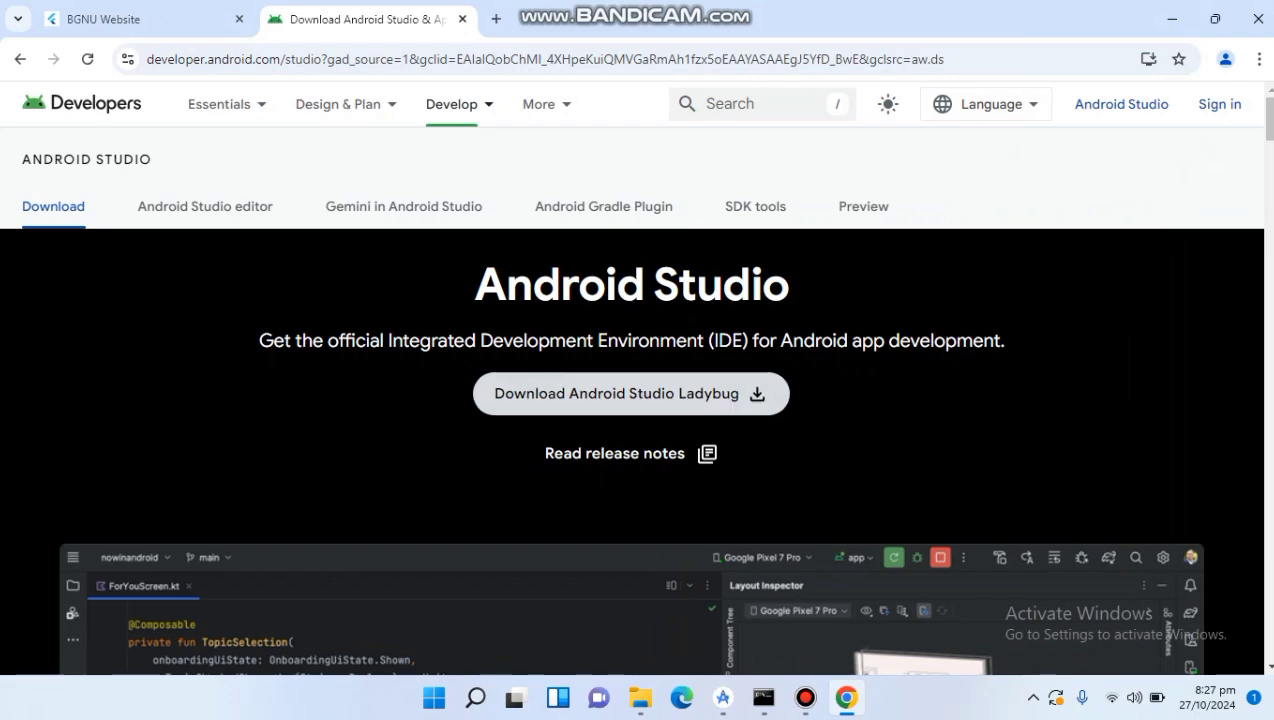
Request the Android Studio Ladybug download and read through its terms dialog.
left_click(632, 392)
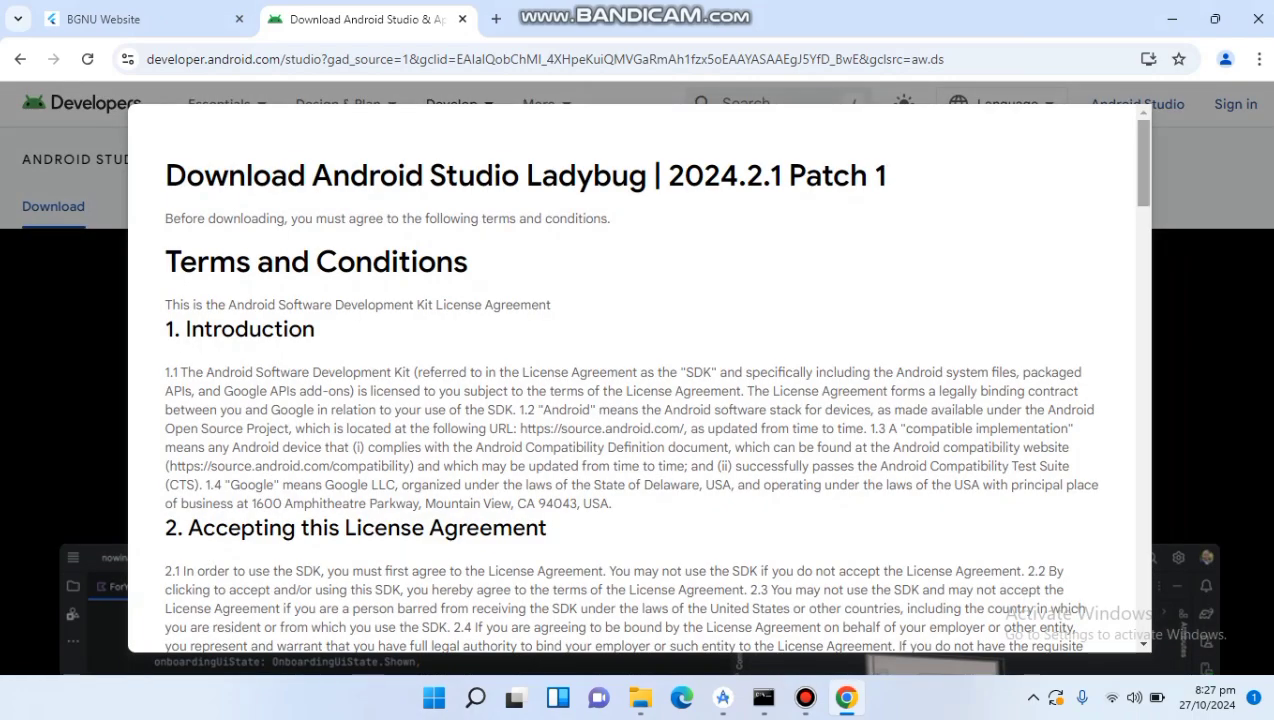
scroll("down", 3)
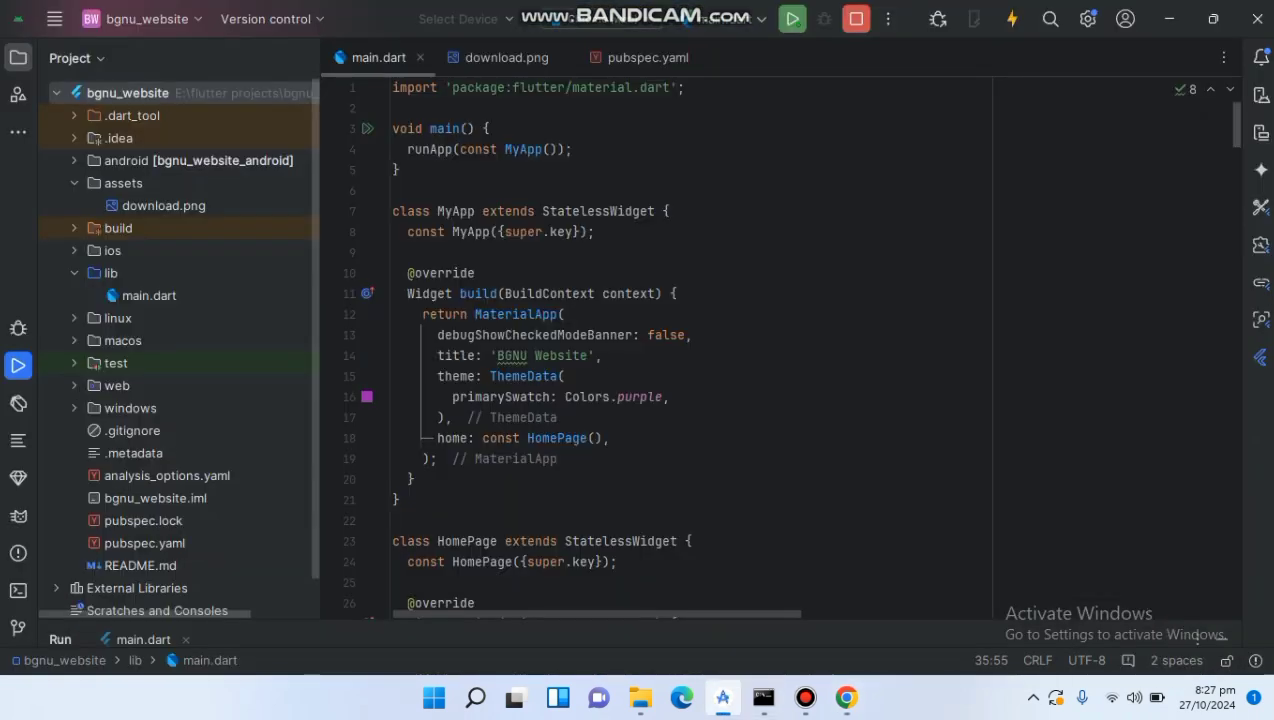
mouse_move(1260, 280)
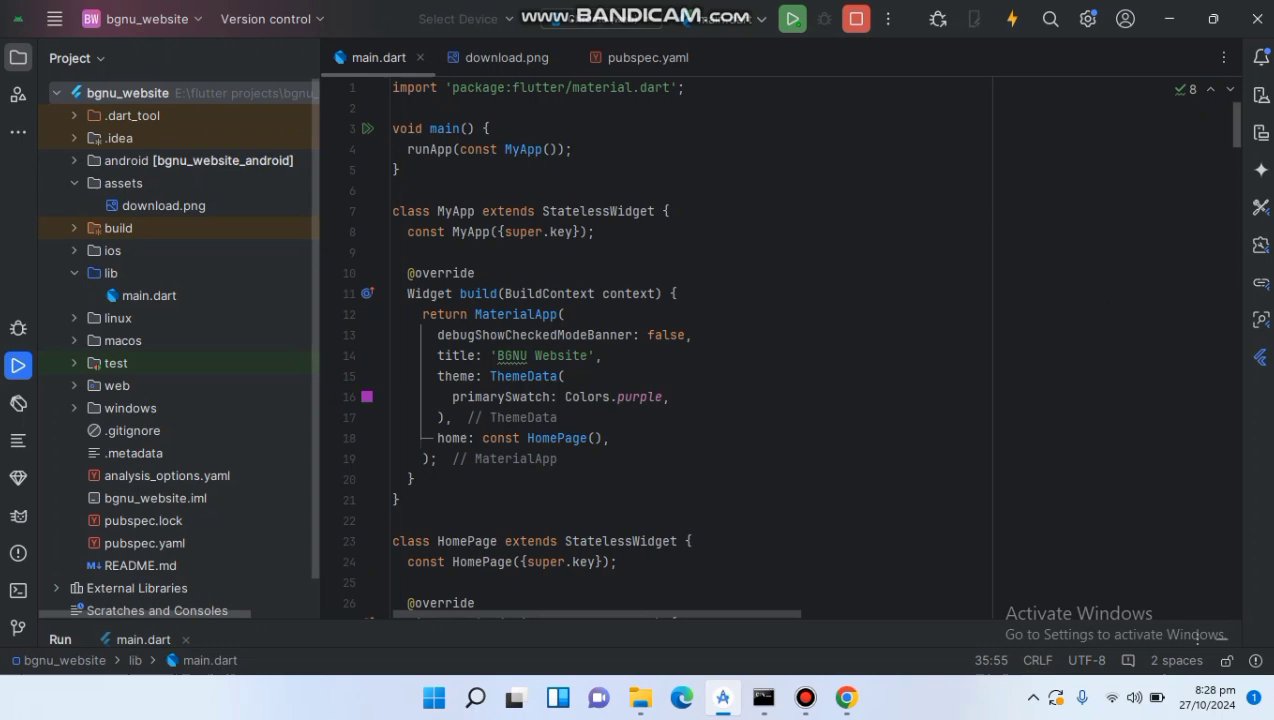
Review the HomePage, AboutPage and GradesPage widgets in main.dart, then bring Chrome forward.
scroll("down", 3)
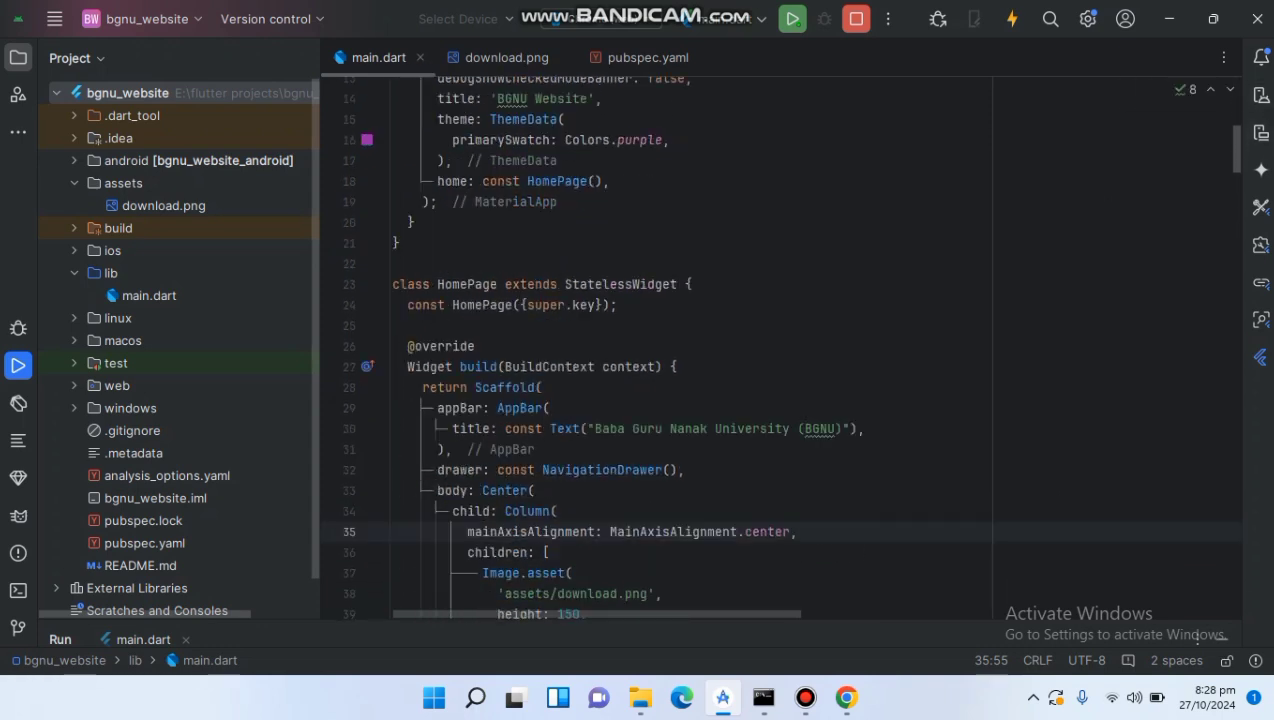
scroll("down", 3)
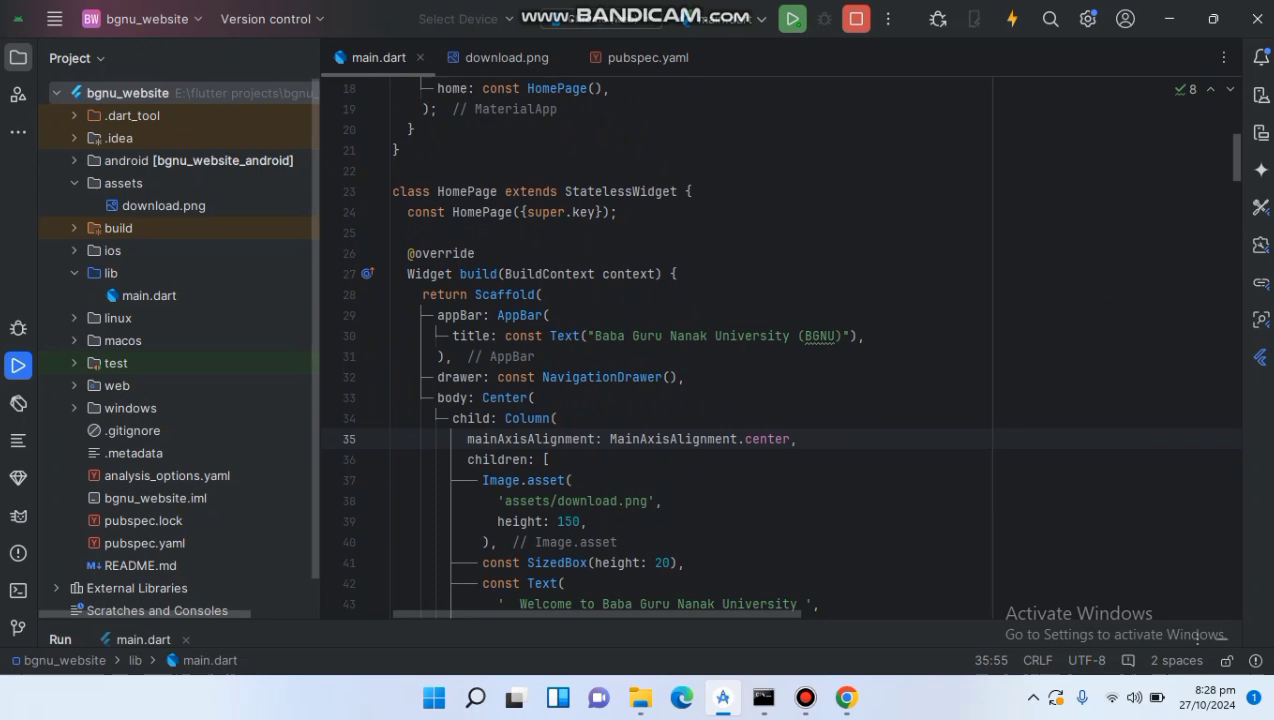
scroll("down", 3)
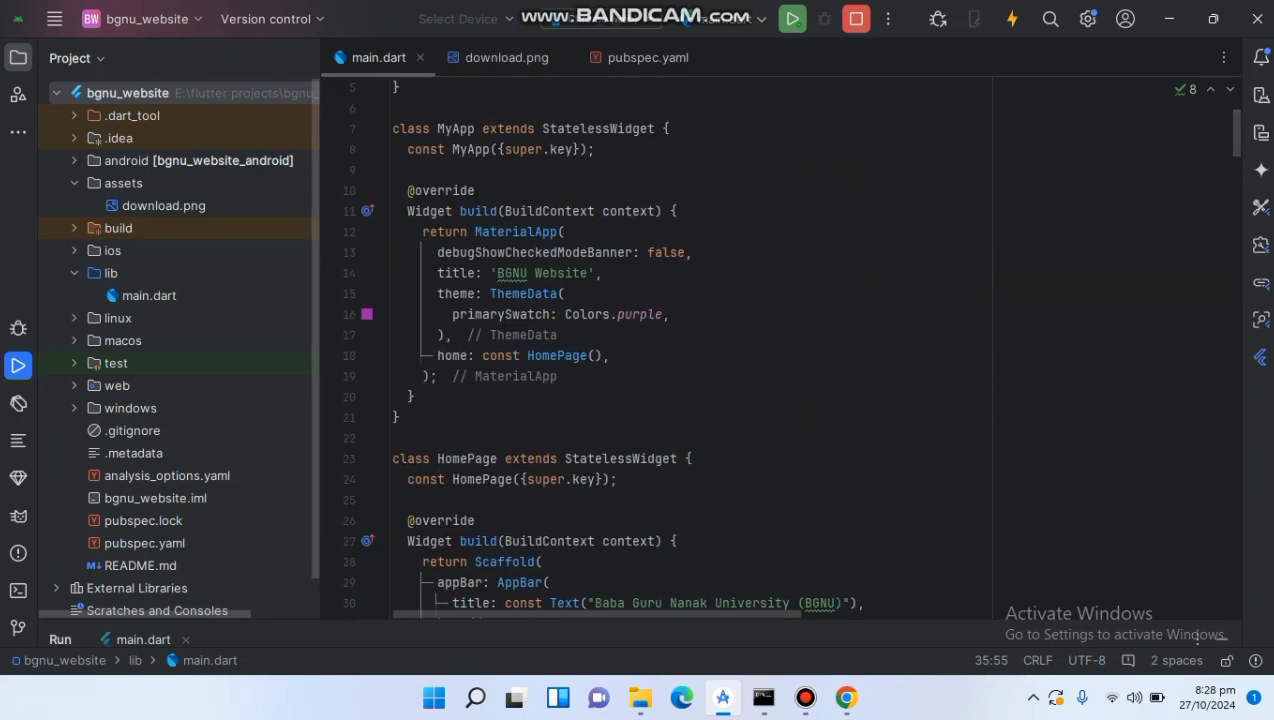
scroll("down", 3)
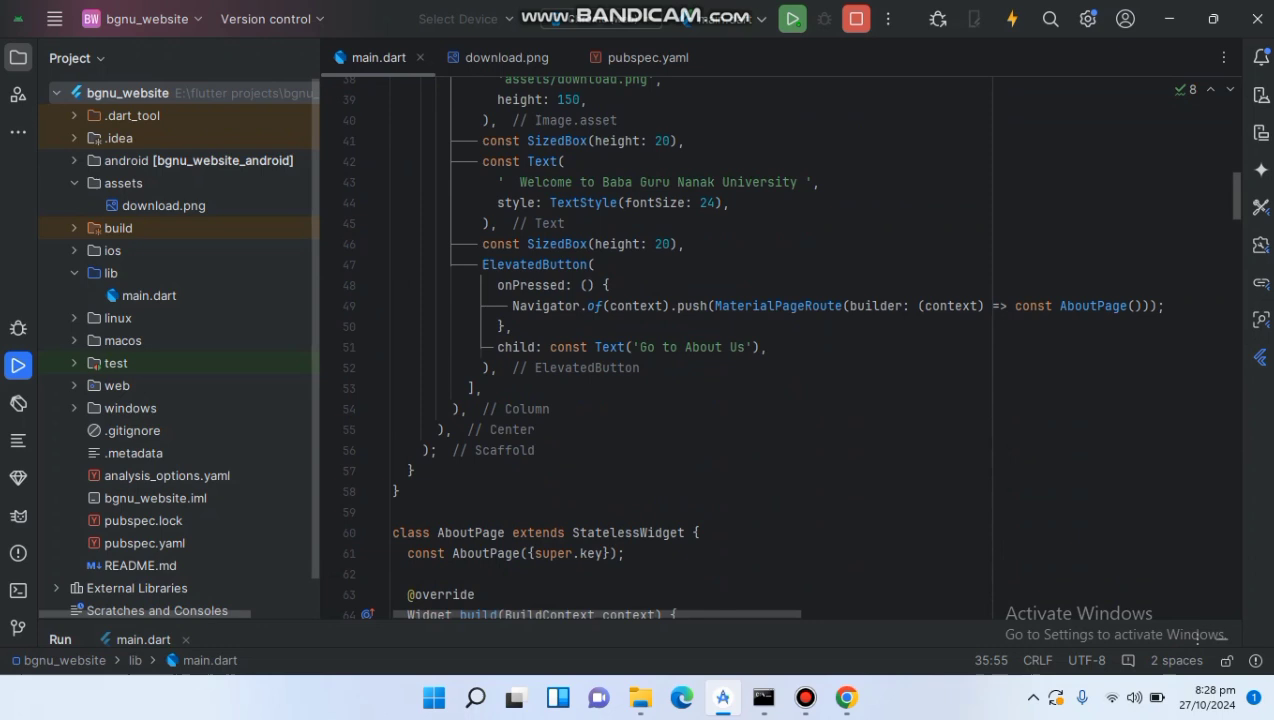
scroll("down", 3)
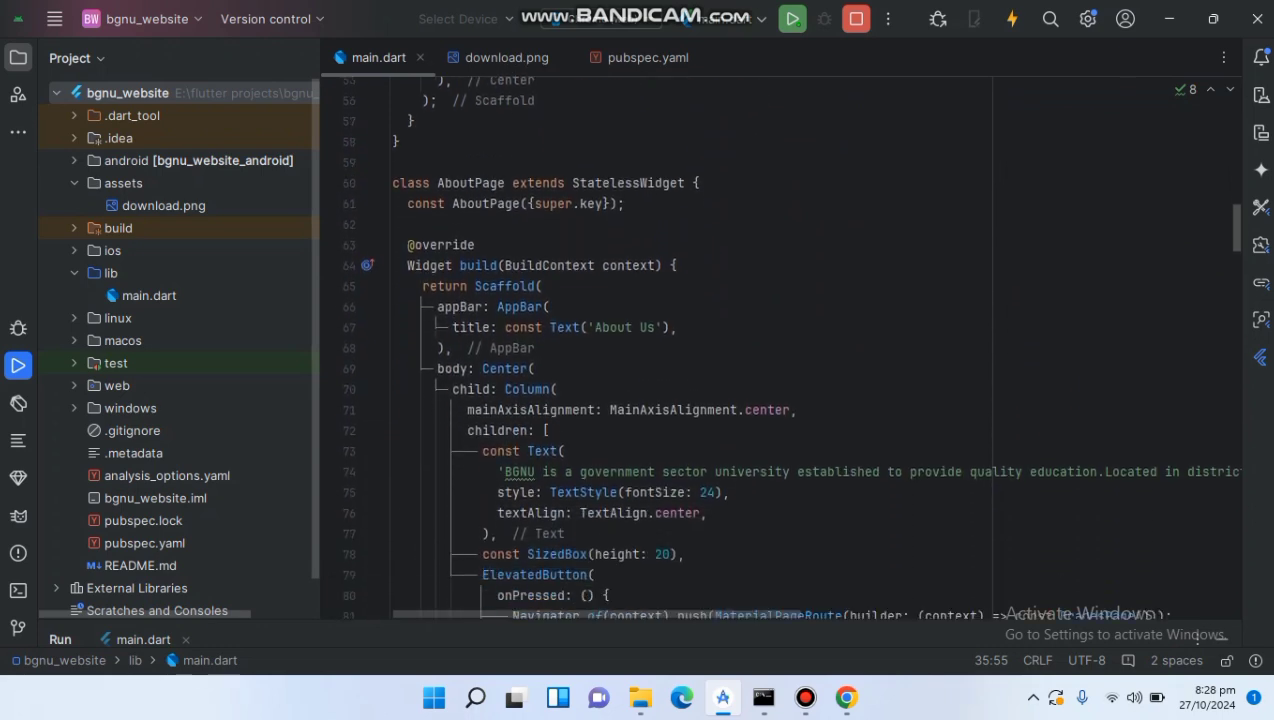
scroll("down", 3)
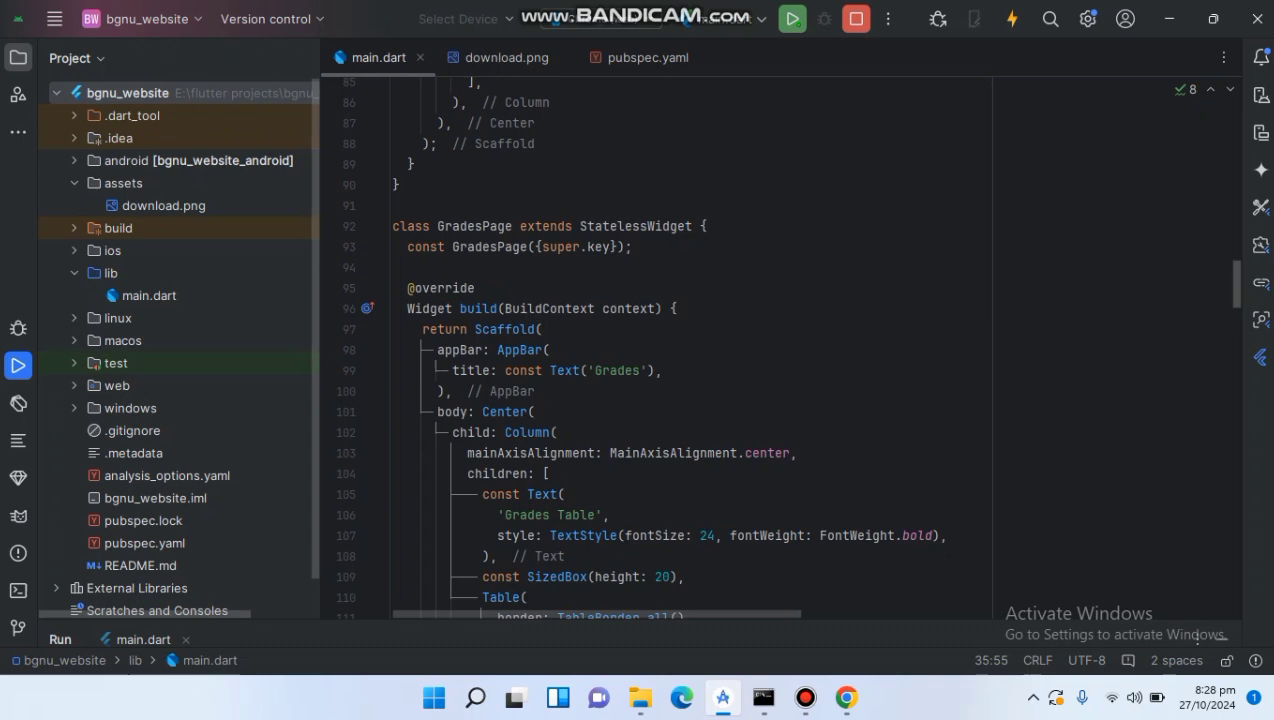
scroll("down", 3)
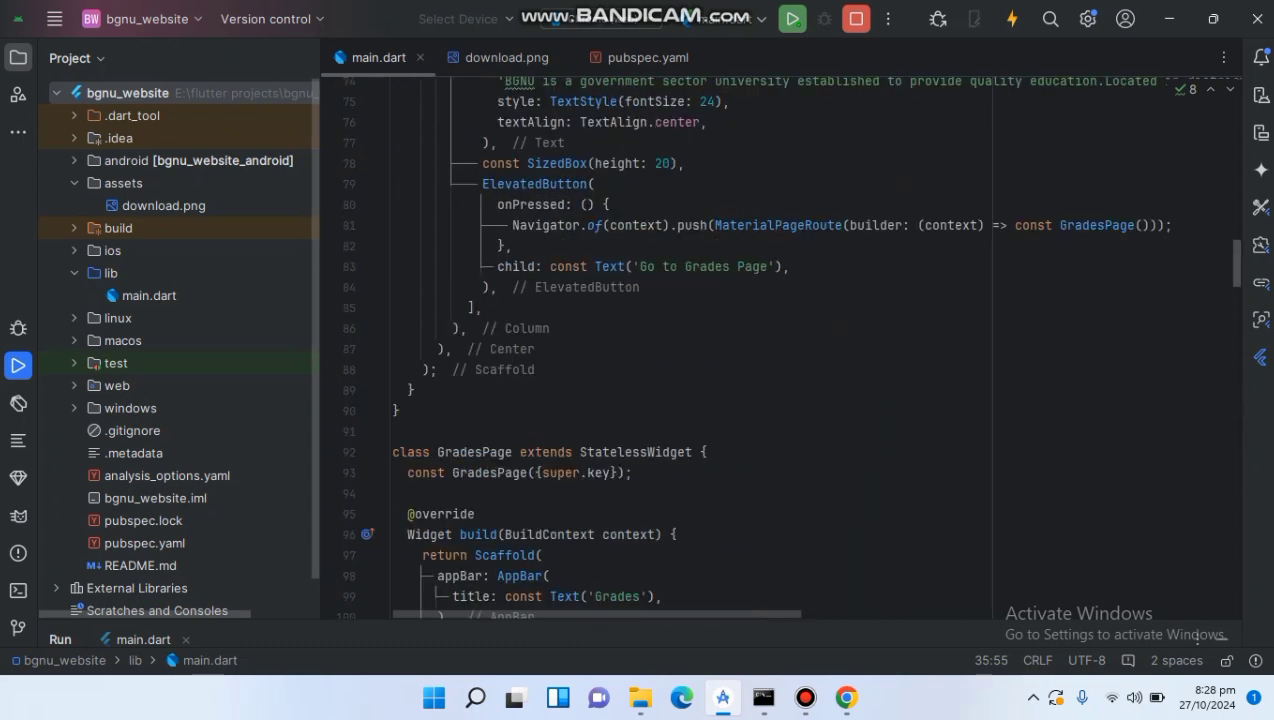
left_click(648, 56)
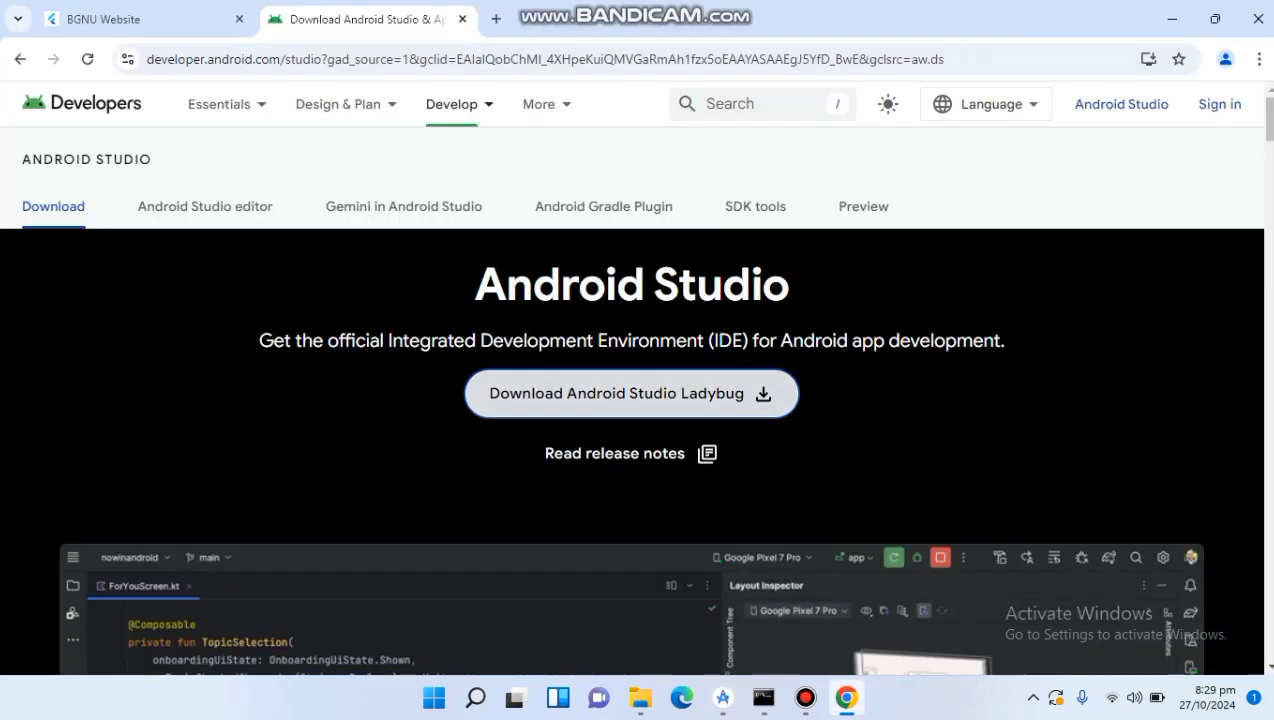
Show the running BGNU Website app and its navigation drawer.
left_click(140, 20)
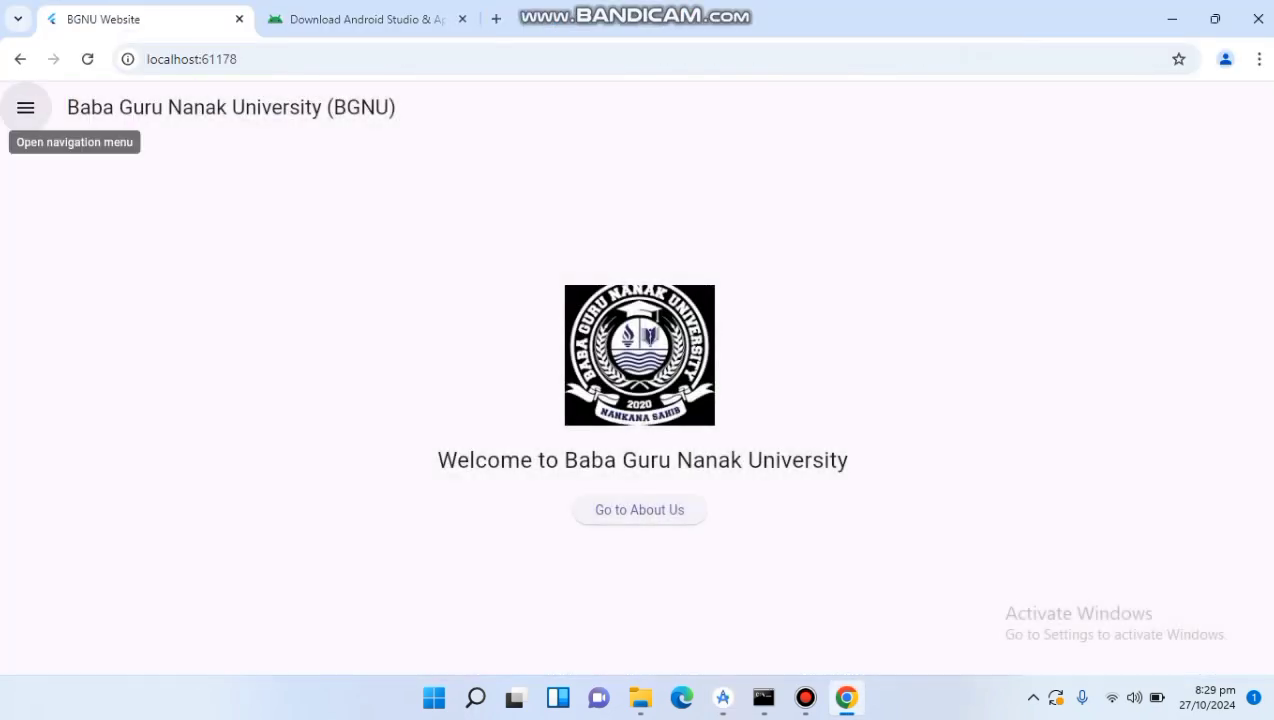
left_click(24, 108)
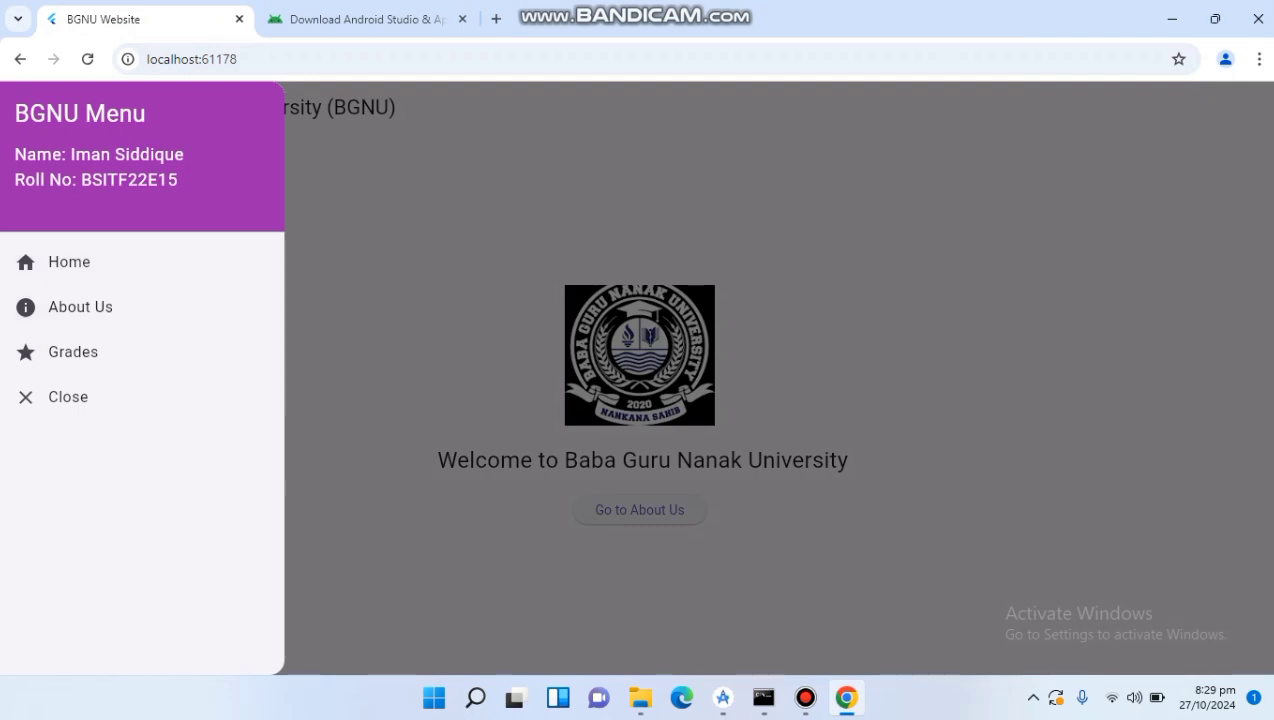
left_click(68, 396)
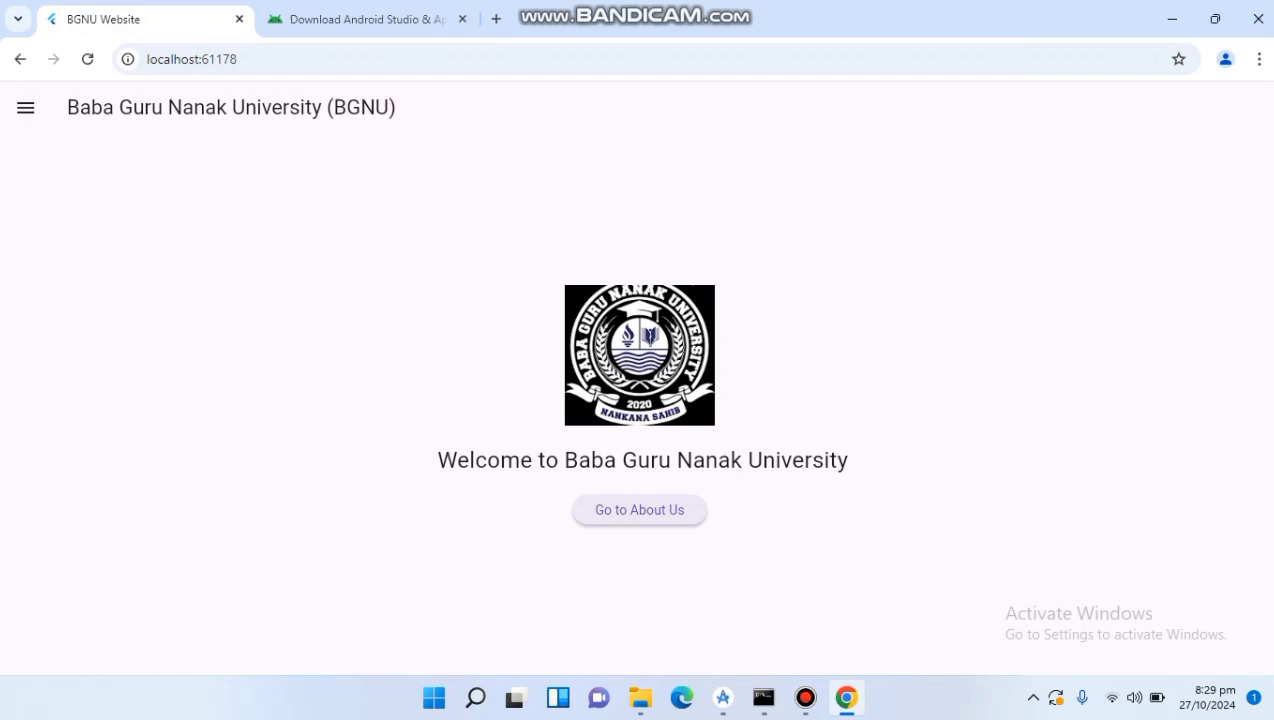
Visit the app's About Us page, then return to Android Studio.
left_click(640, 510)
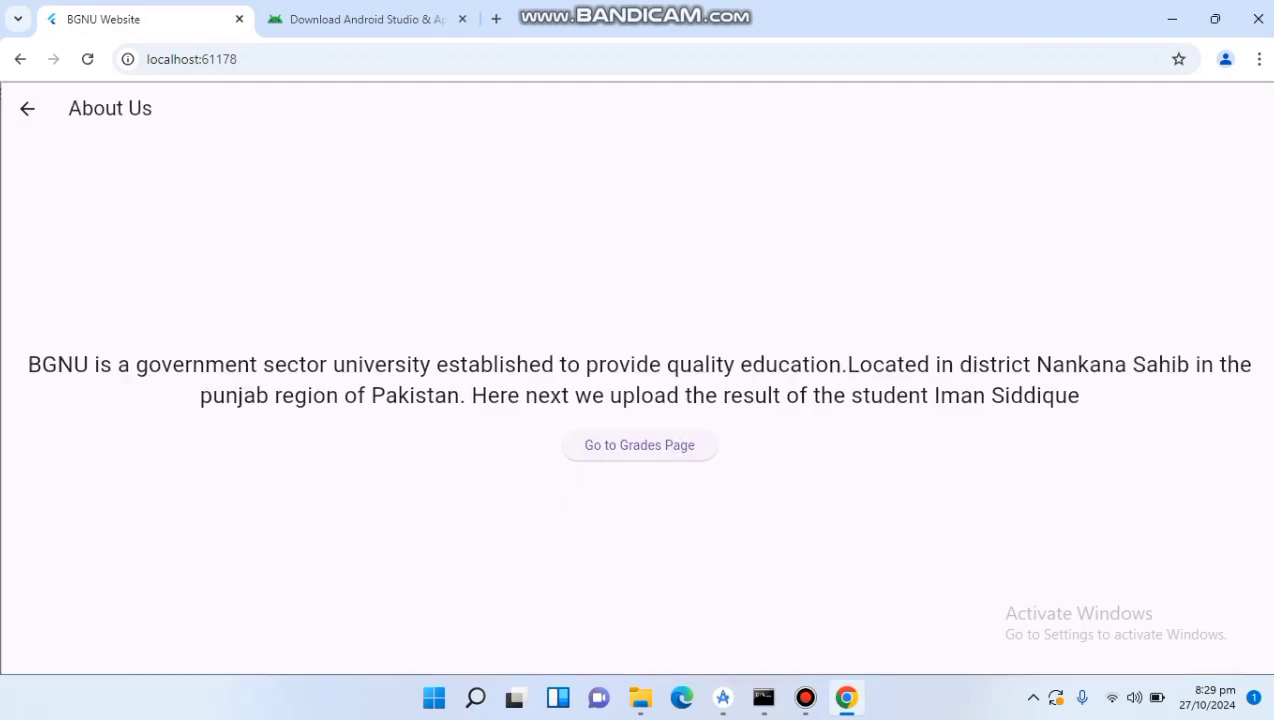
left_click(638, 444)
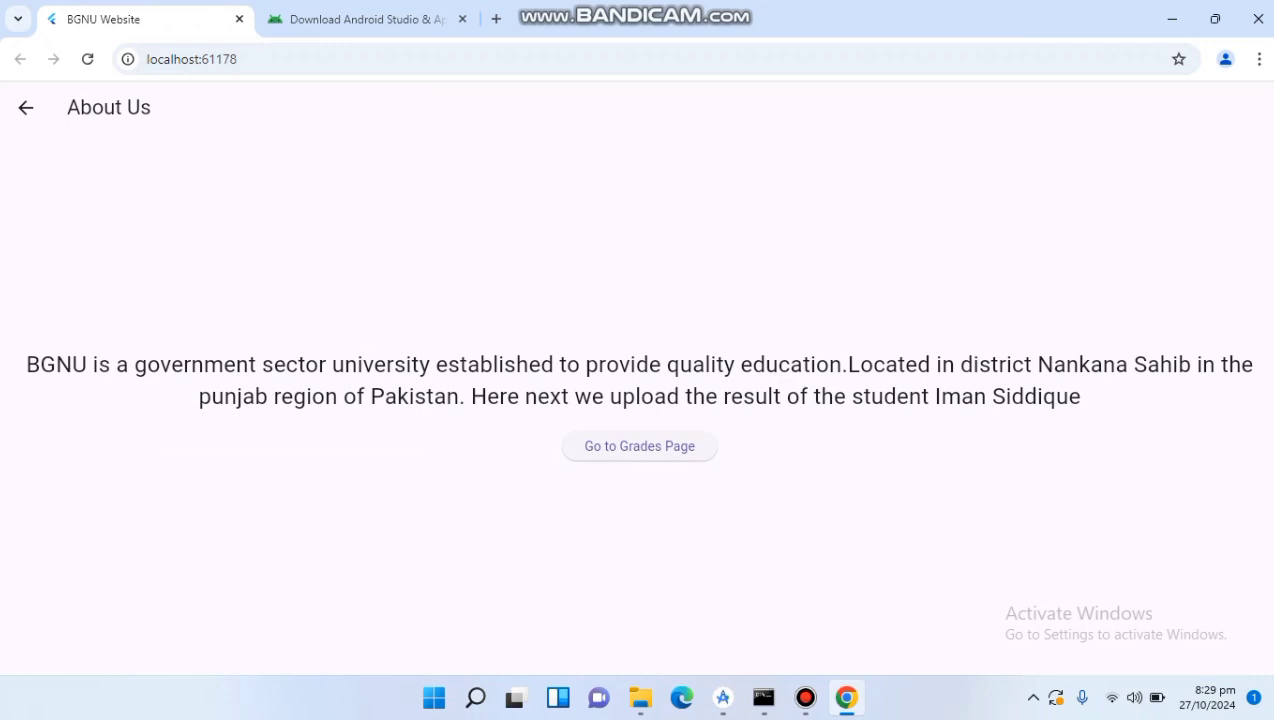
left_click(722, 696)
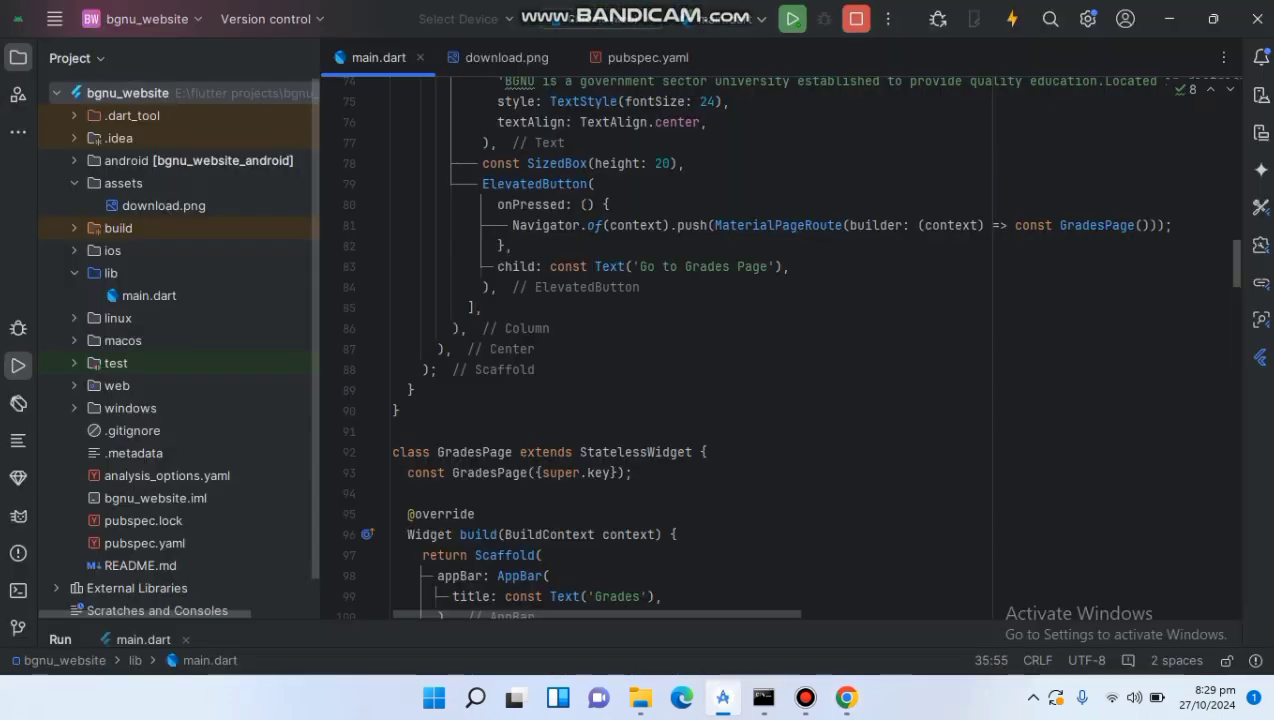
Check the available run devices and build an APK via Build > Flutter > Build APK.
left_click(458, 18)
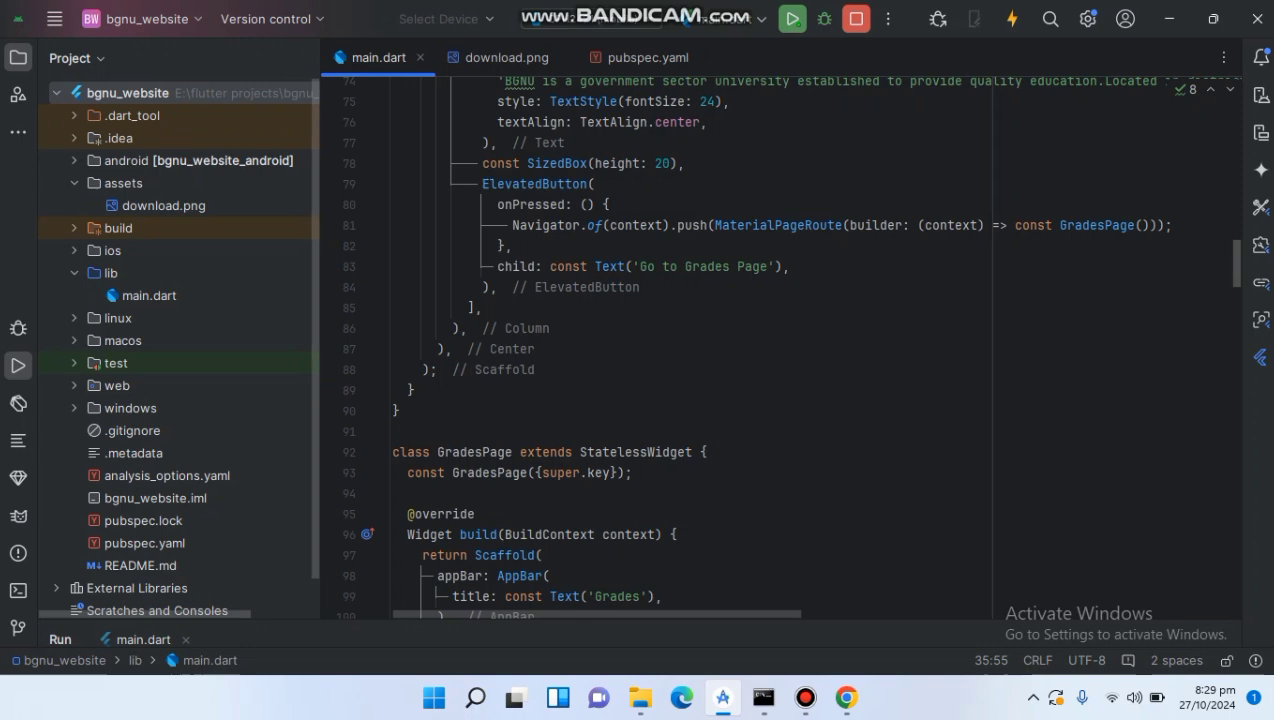
left_click(444, 18)
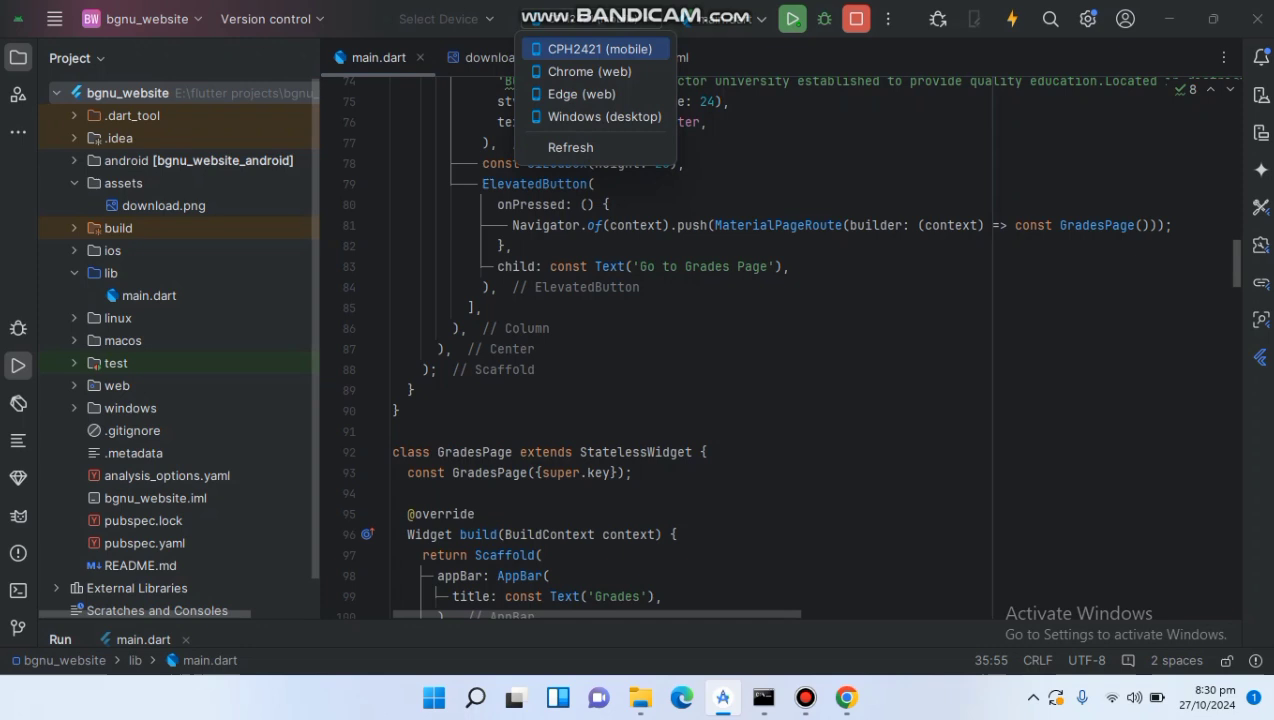
left_click(56, 18)
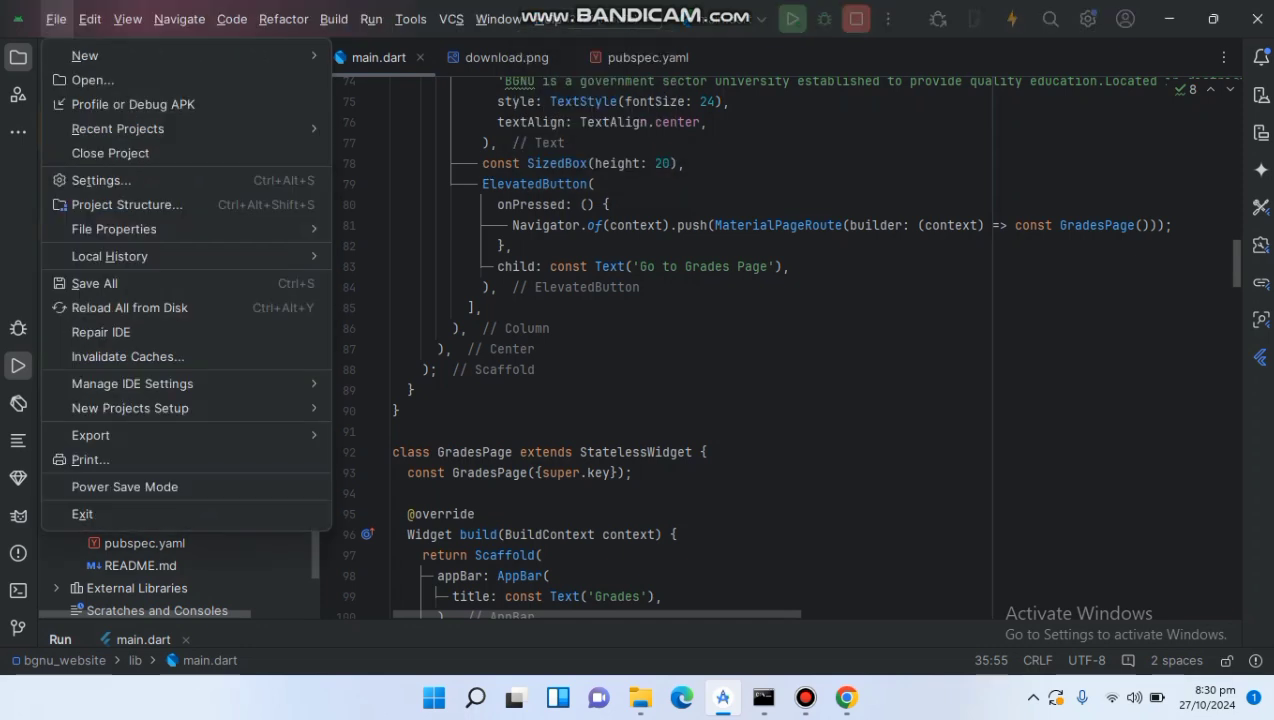
left_click(334, 18)
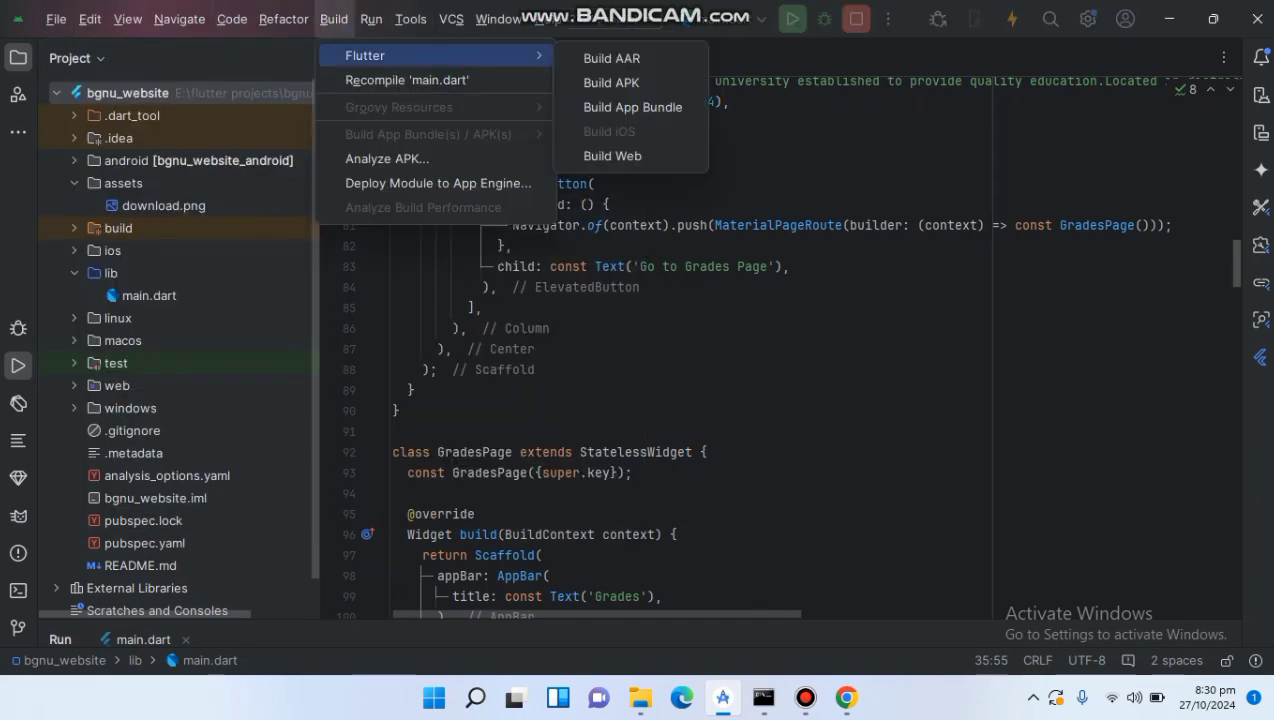
mouse_move(612, 82)
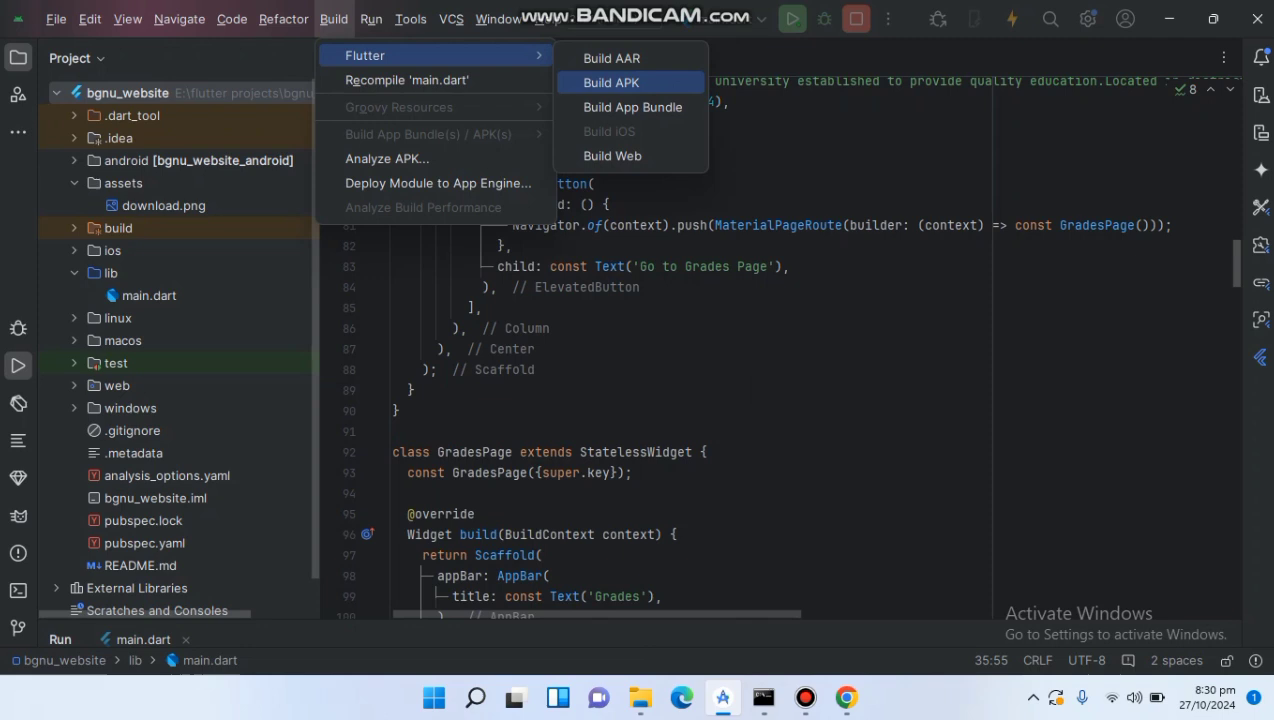
left_click(612, 82)
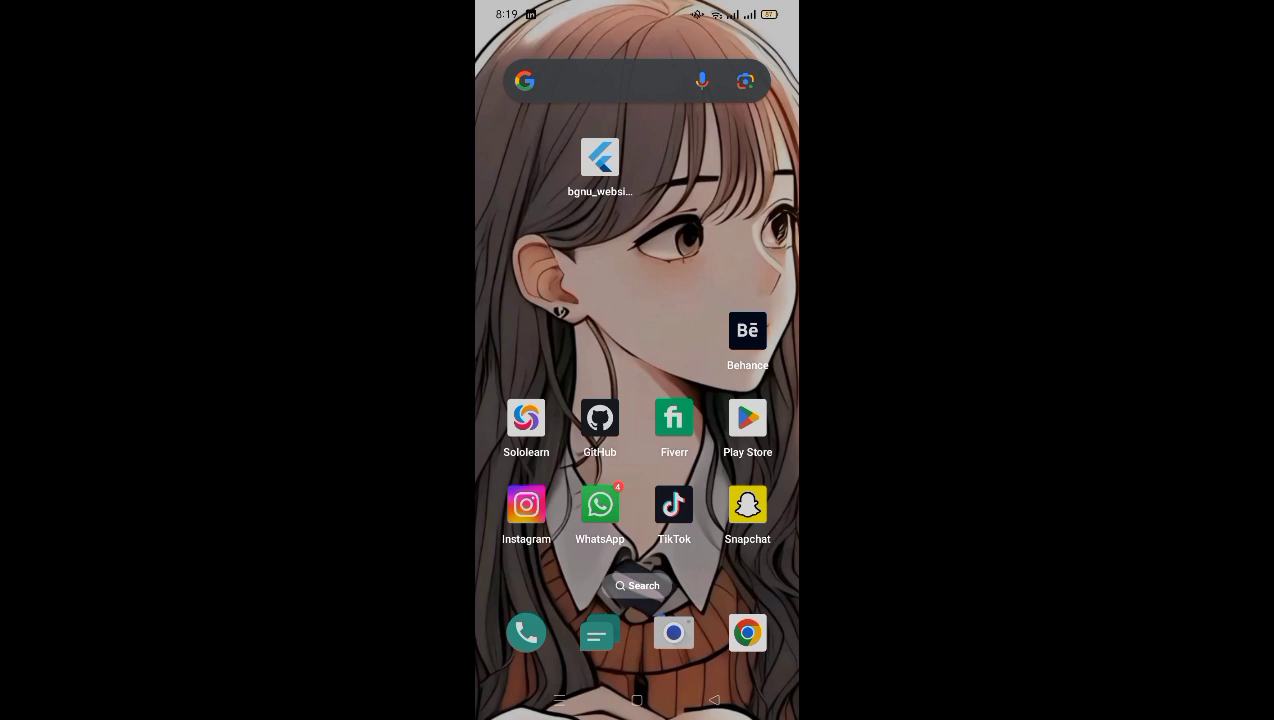
Launch the installed bgnu_website app, show its drawer and navigate to the Grades table.
left_click(600, 156)
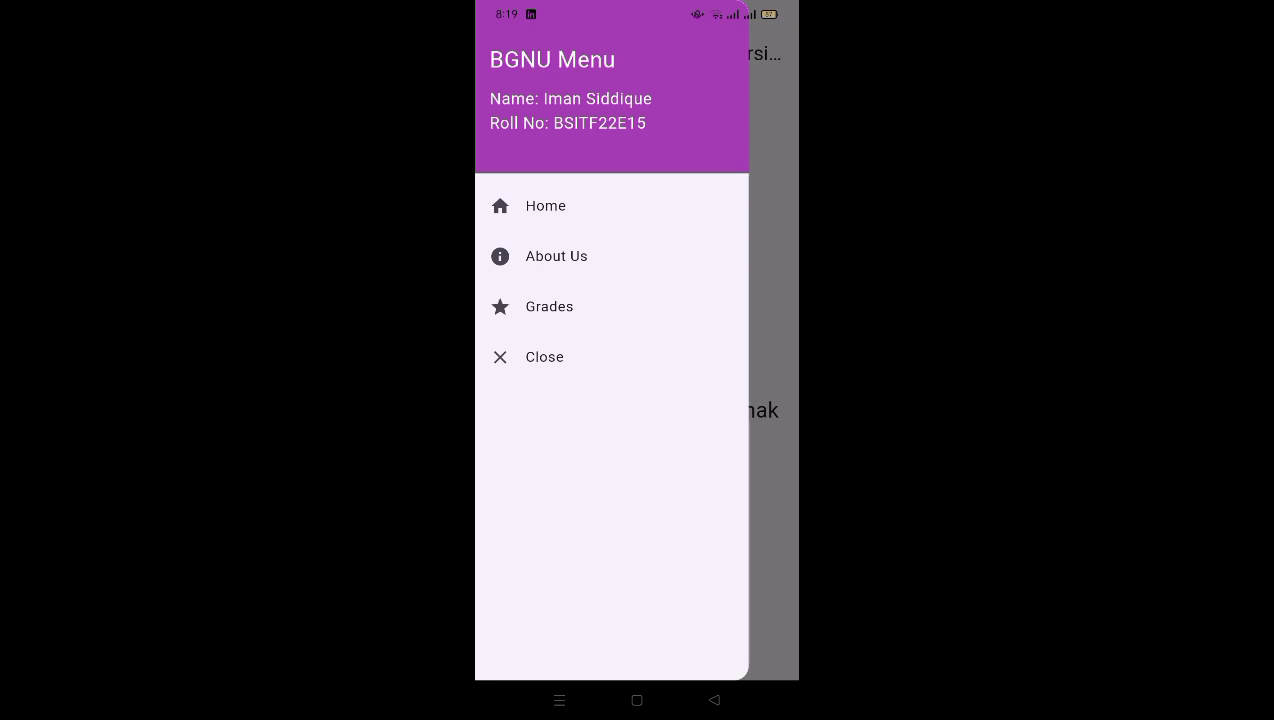
left_click(544, 356)
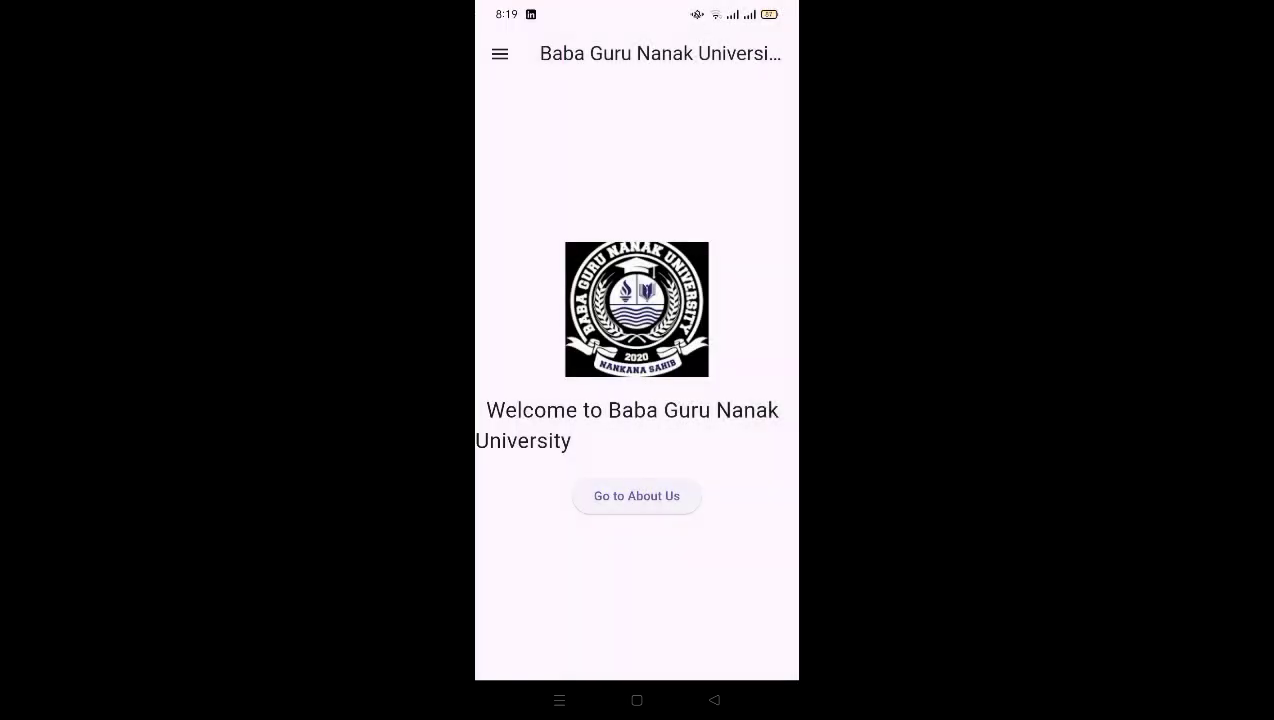
left_click(500, 52)
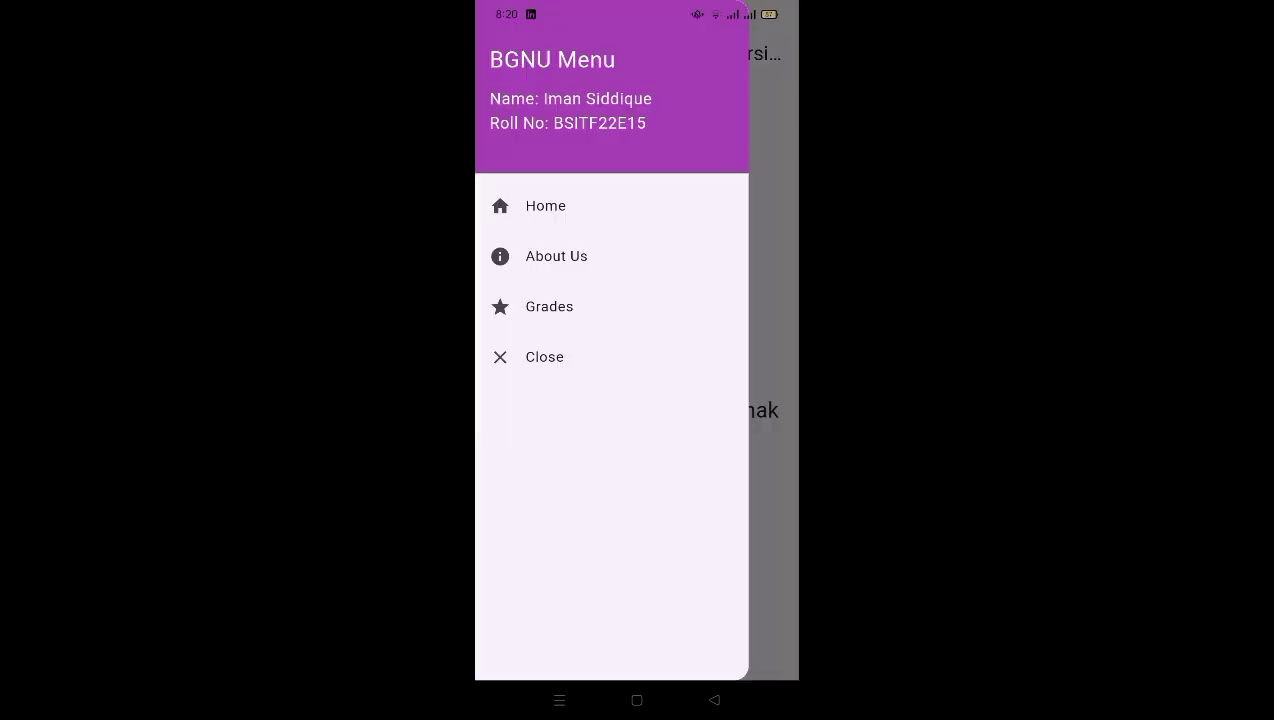
left_click(548, 306)
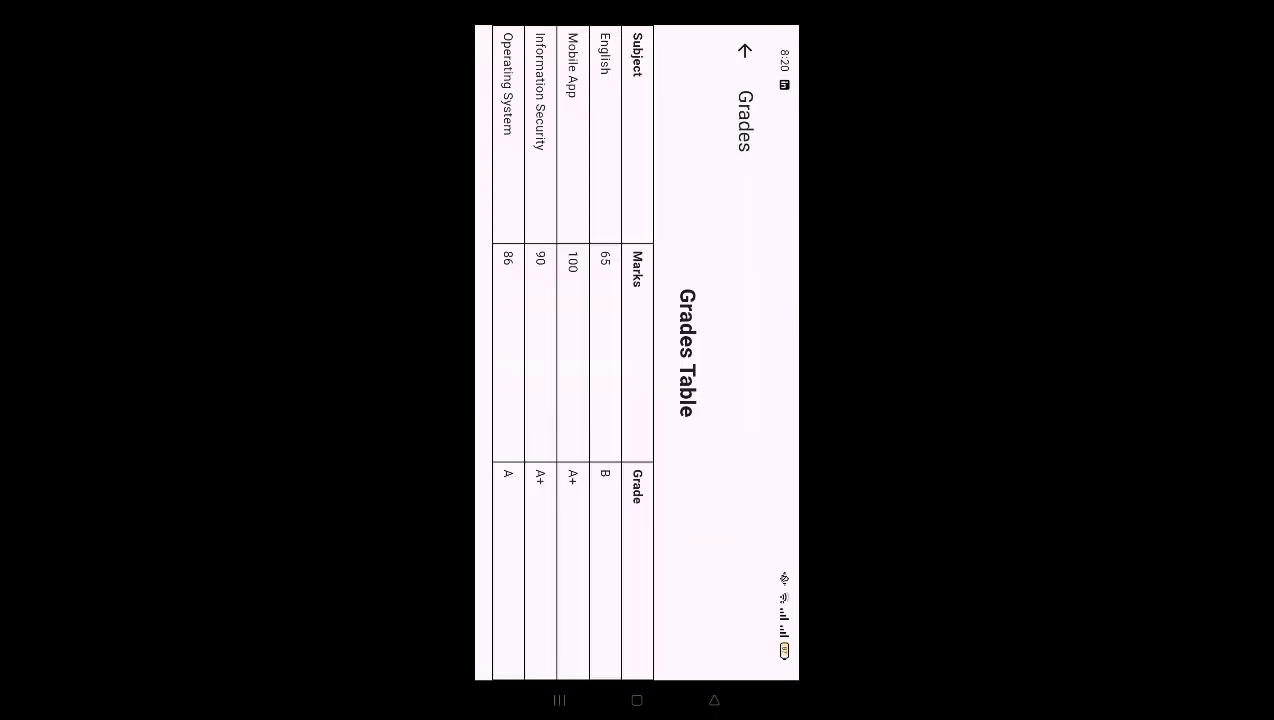